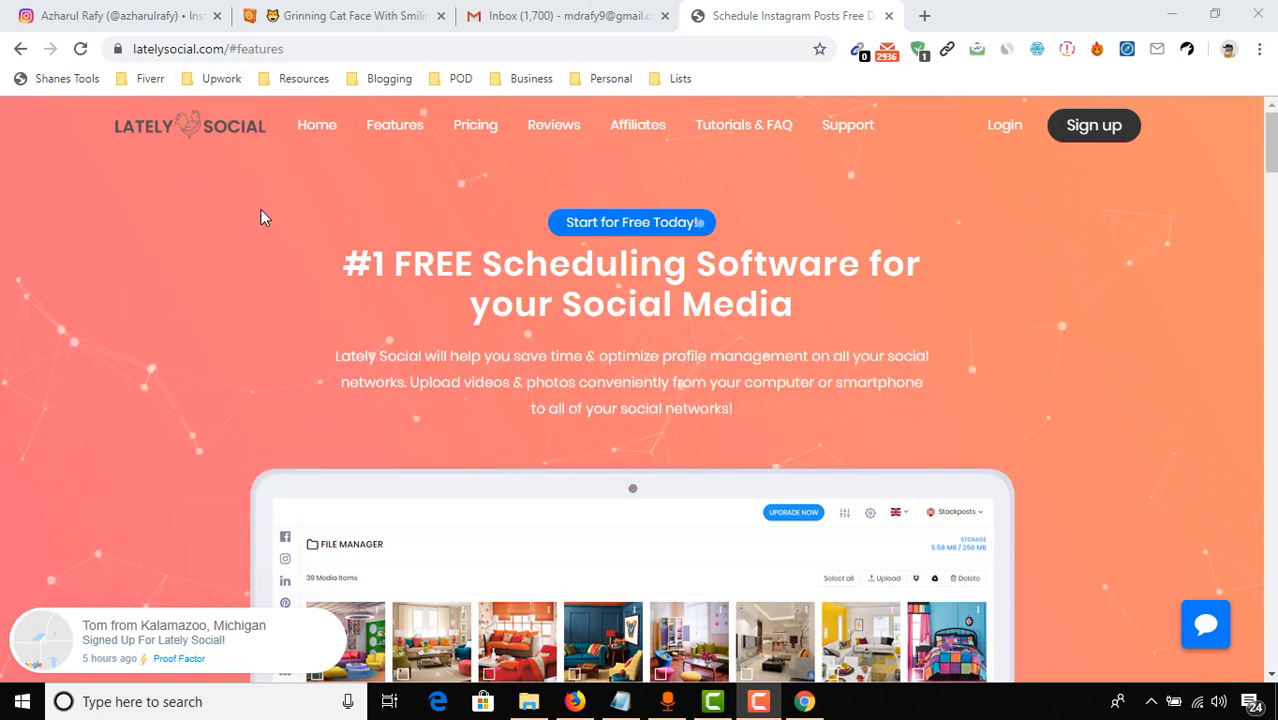
# - Fill the sign-up form with first name Azharu, accept the Terms of Services and submit the registration
pyautogui.click(1092, 124)
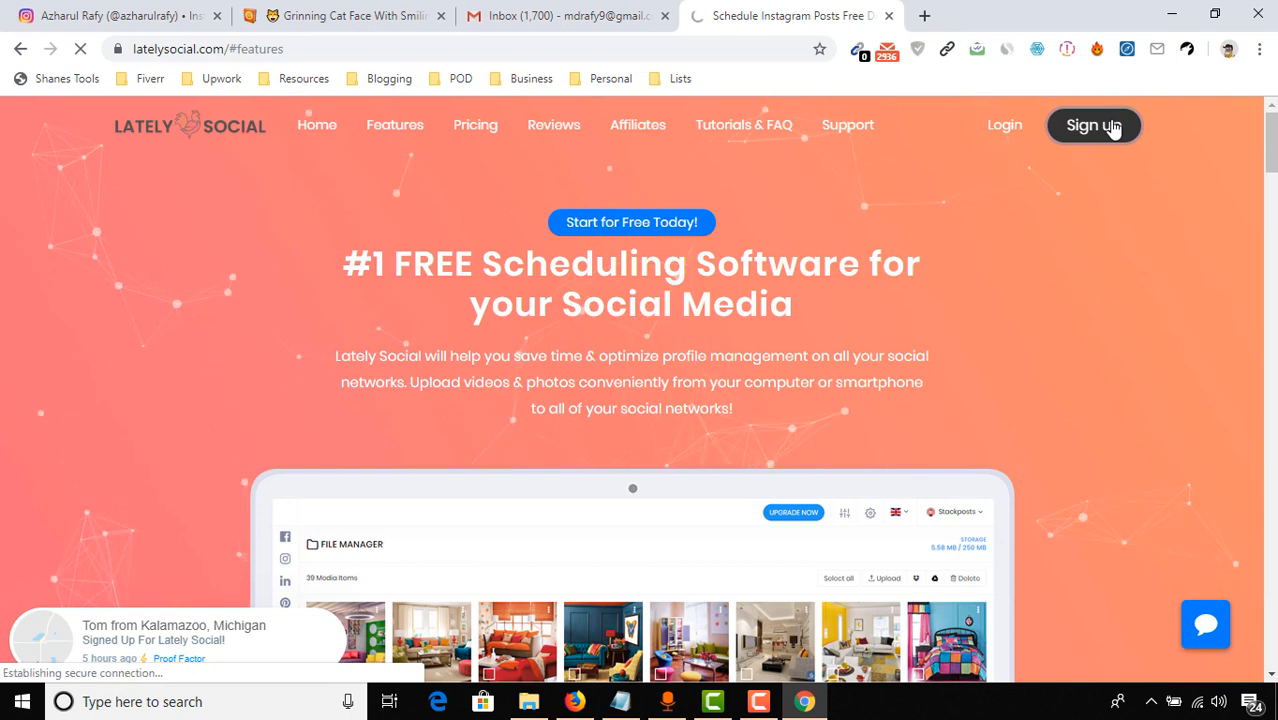
pyautogui.click(1094, 124)
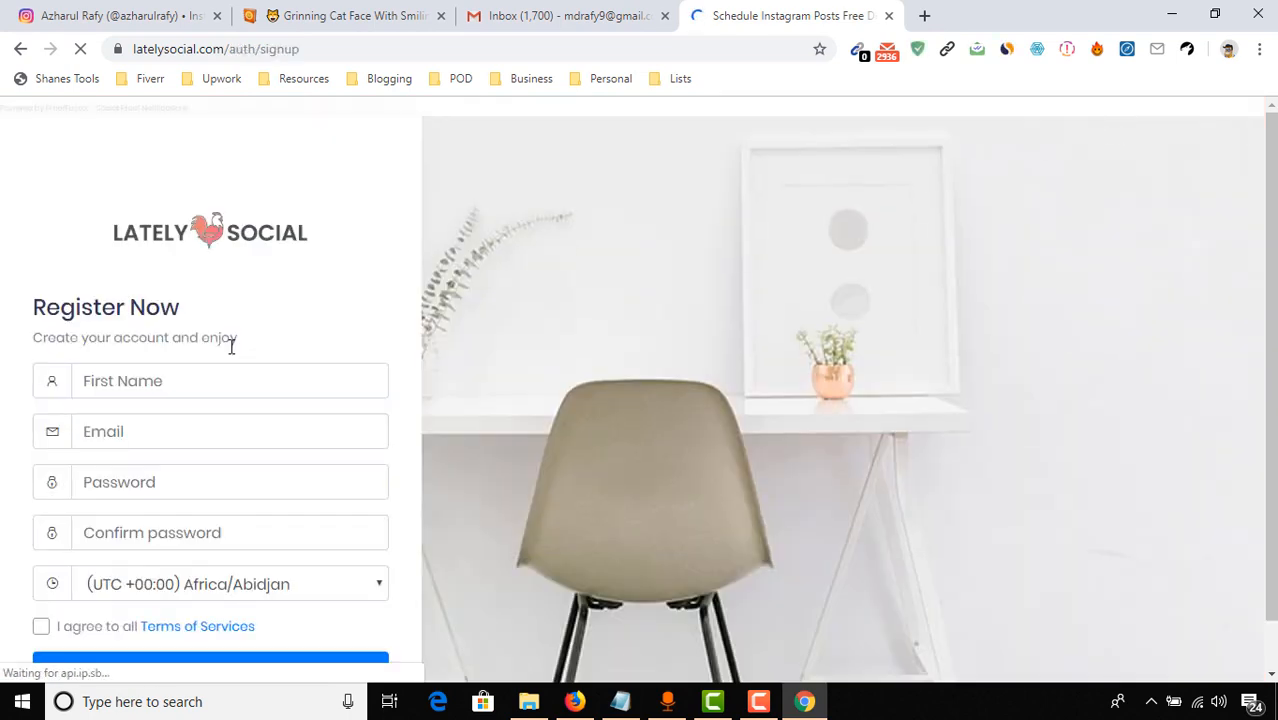
pyautogui.write('Azharul')
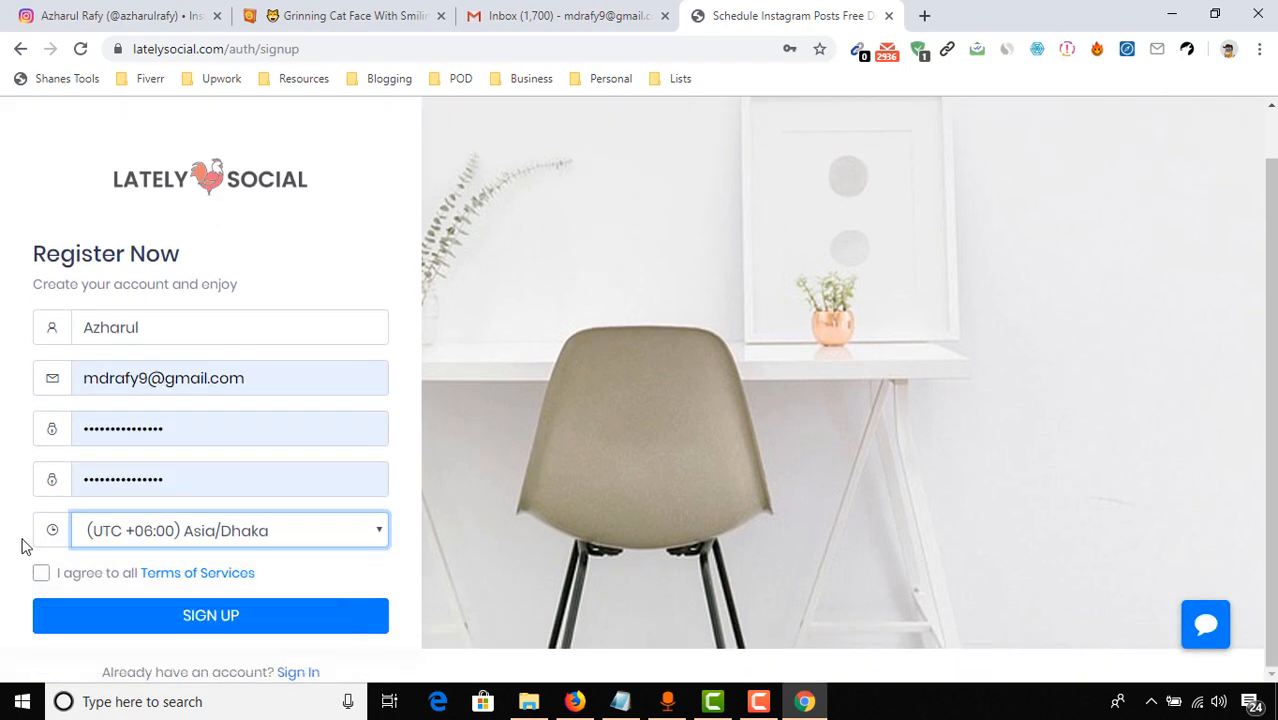
pyautogui.click(40, 572)
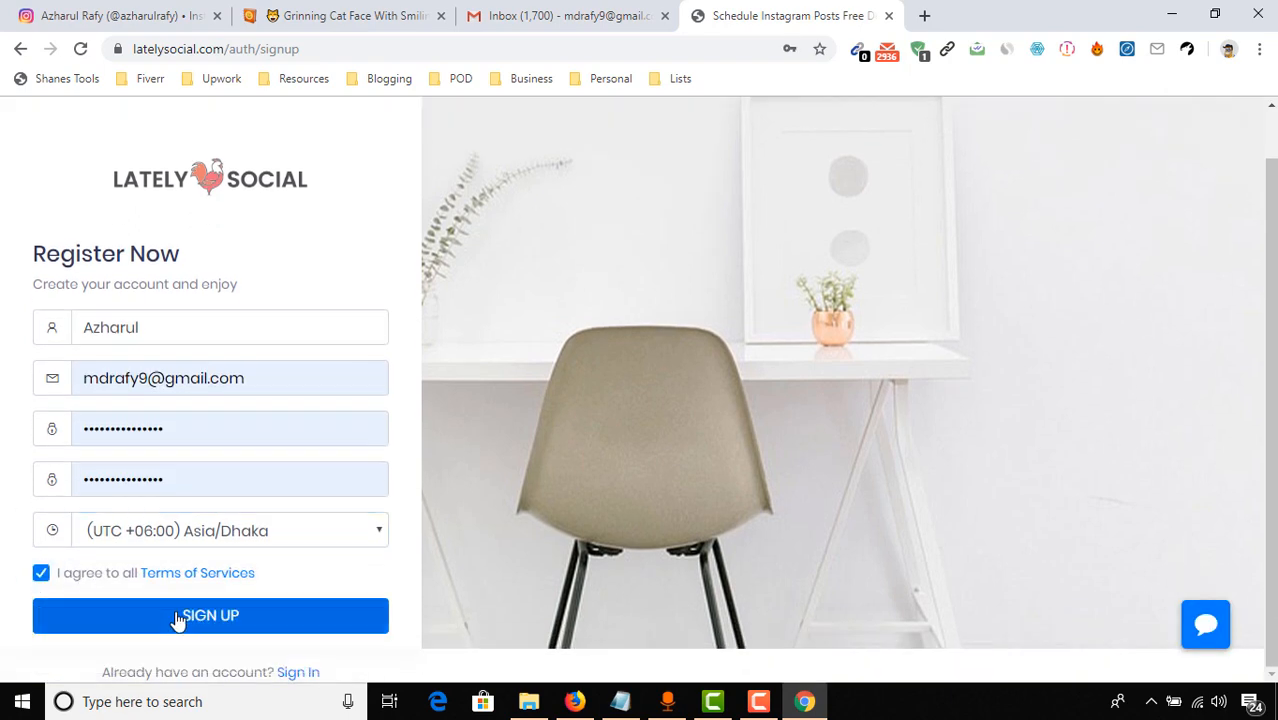
pyautogui.click(210, 616)
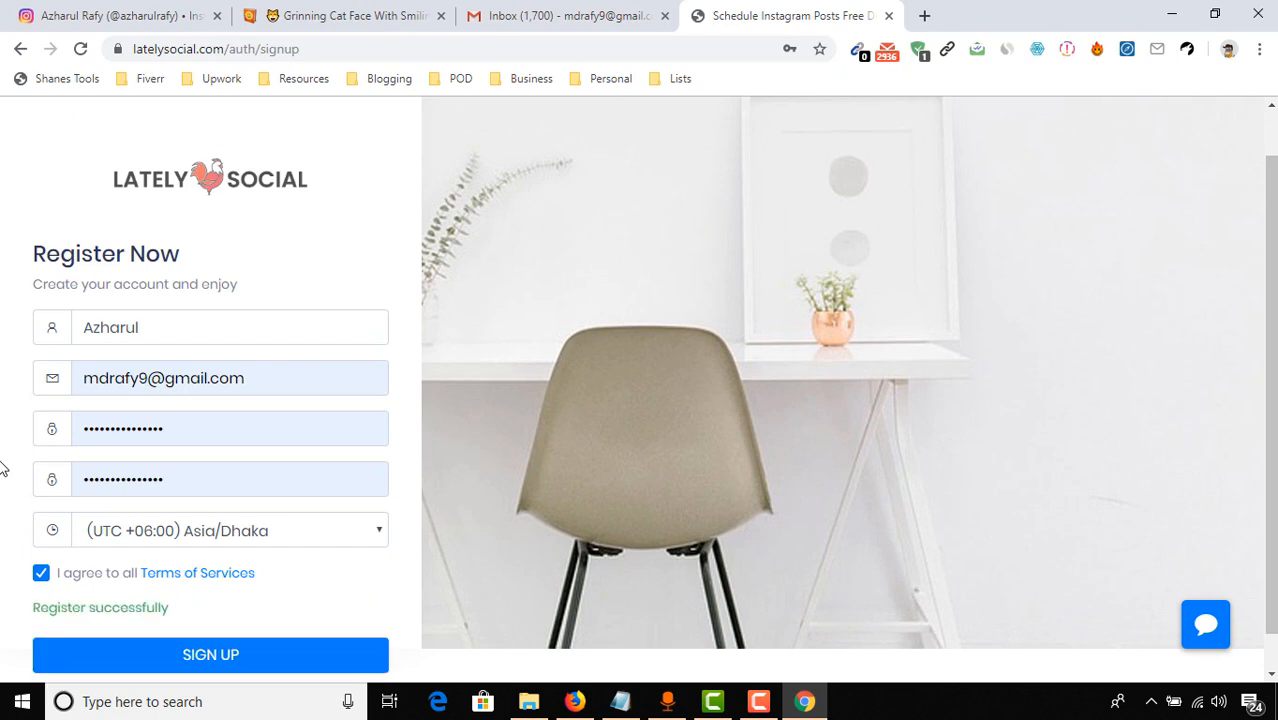
pyautogui.click(210, 654)
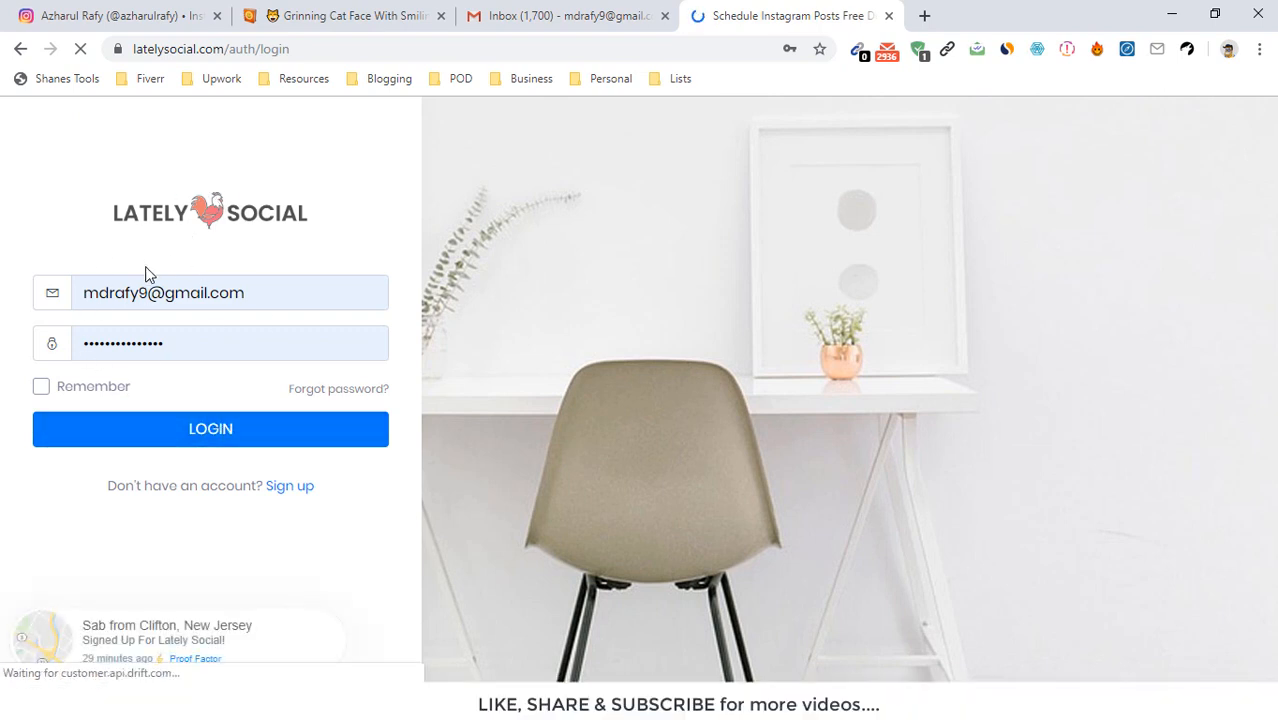
# - Log in with the prefilled credentials and reach the dashboard with its post report
pyautogui.click(210, 428)
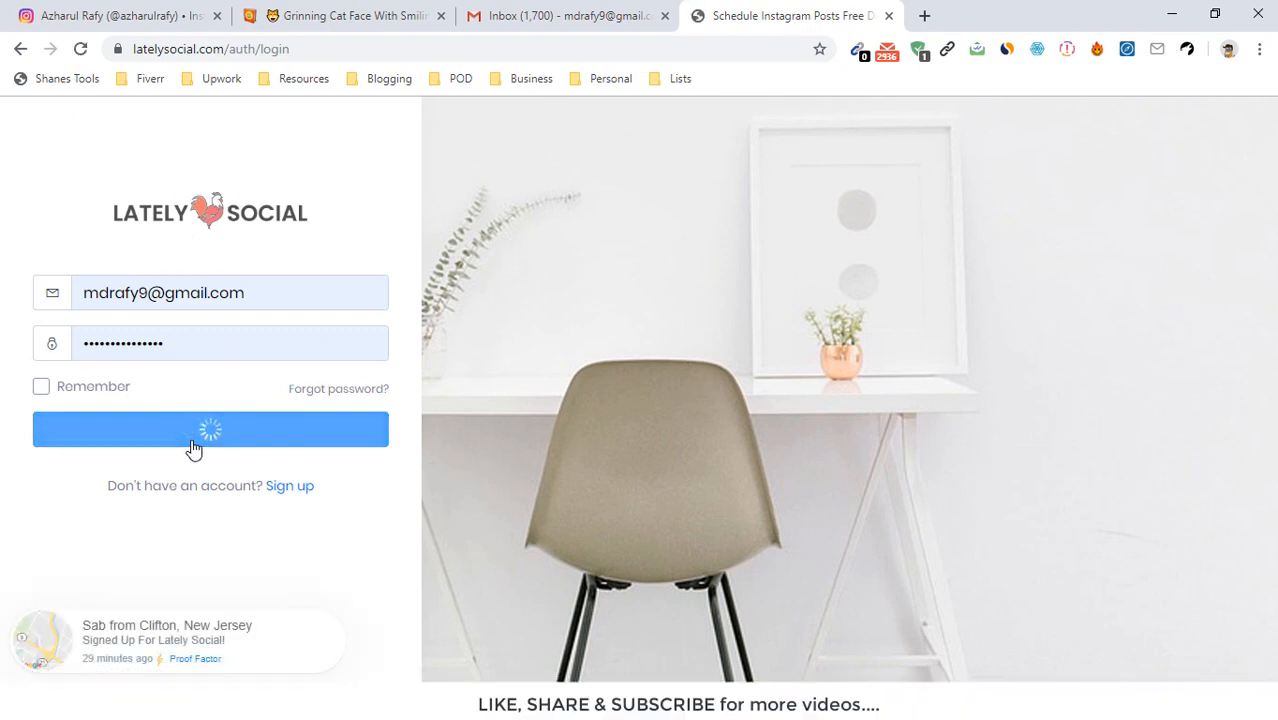
pyautogui.click(210, 428)
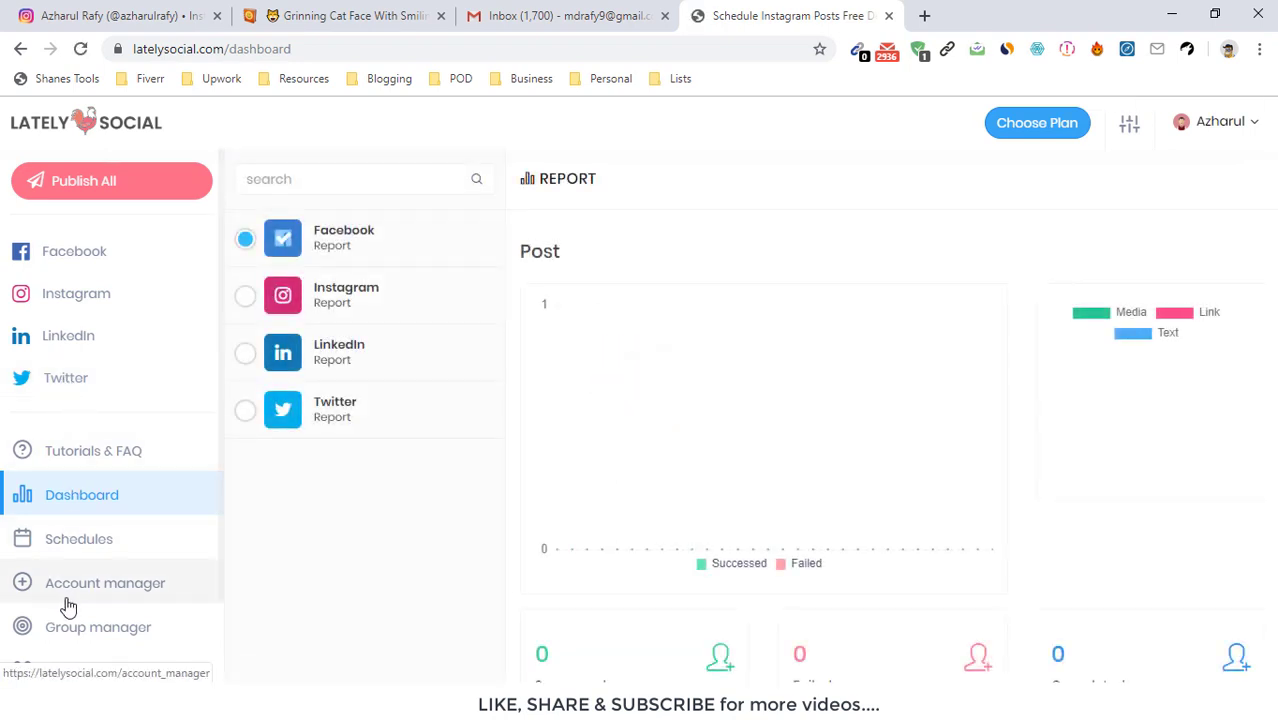
# - In Account manager, add an Instagram account and submit its username and password
pyautogui.click(104, 582)
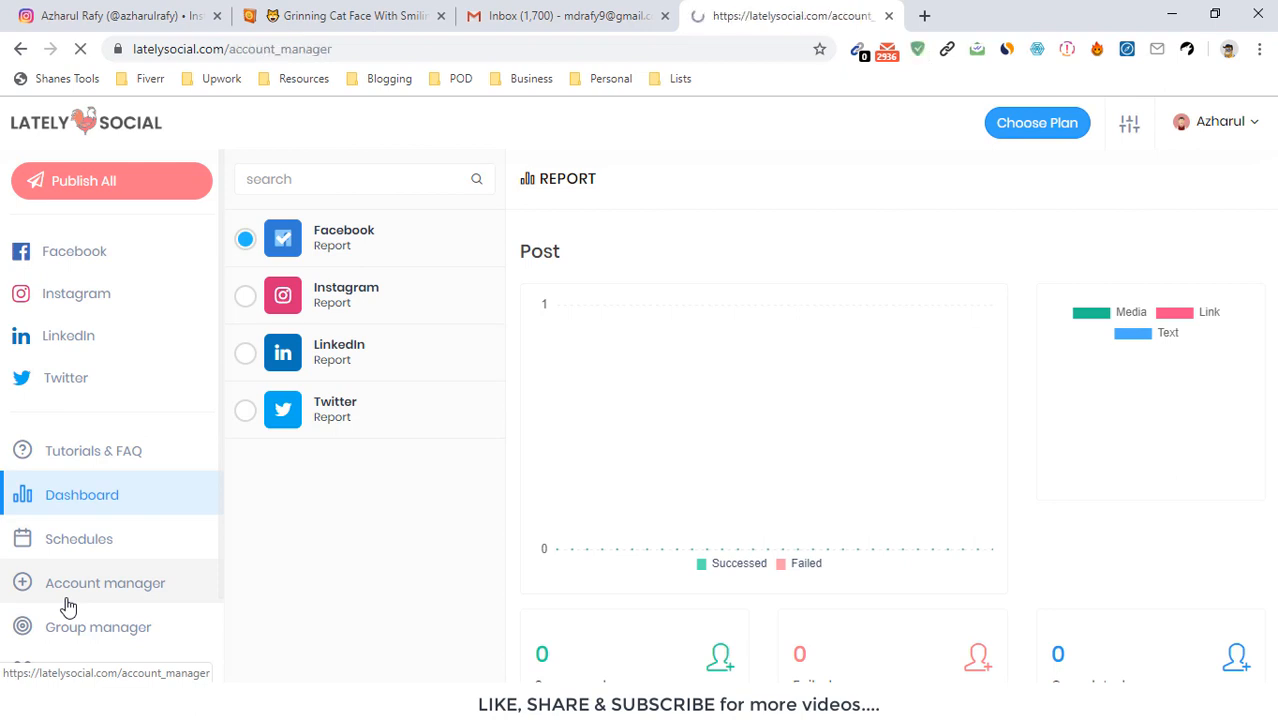
pyautogui.click(104, 582)
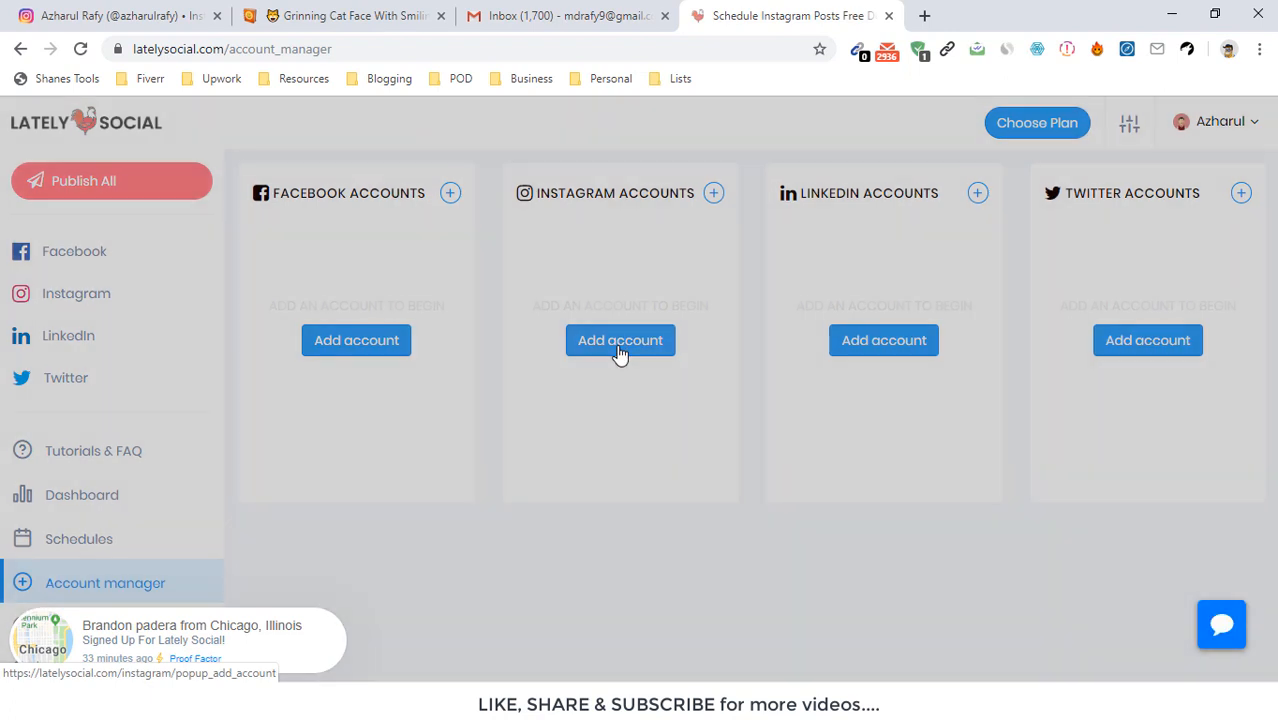
pyautogui.click(620, 340)
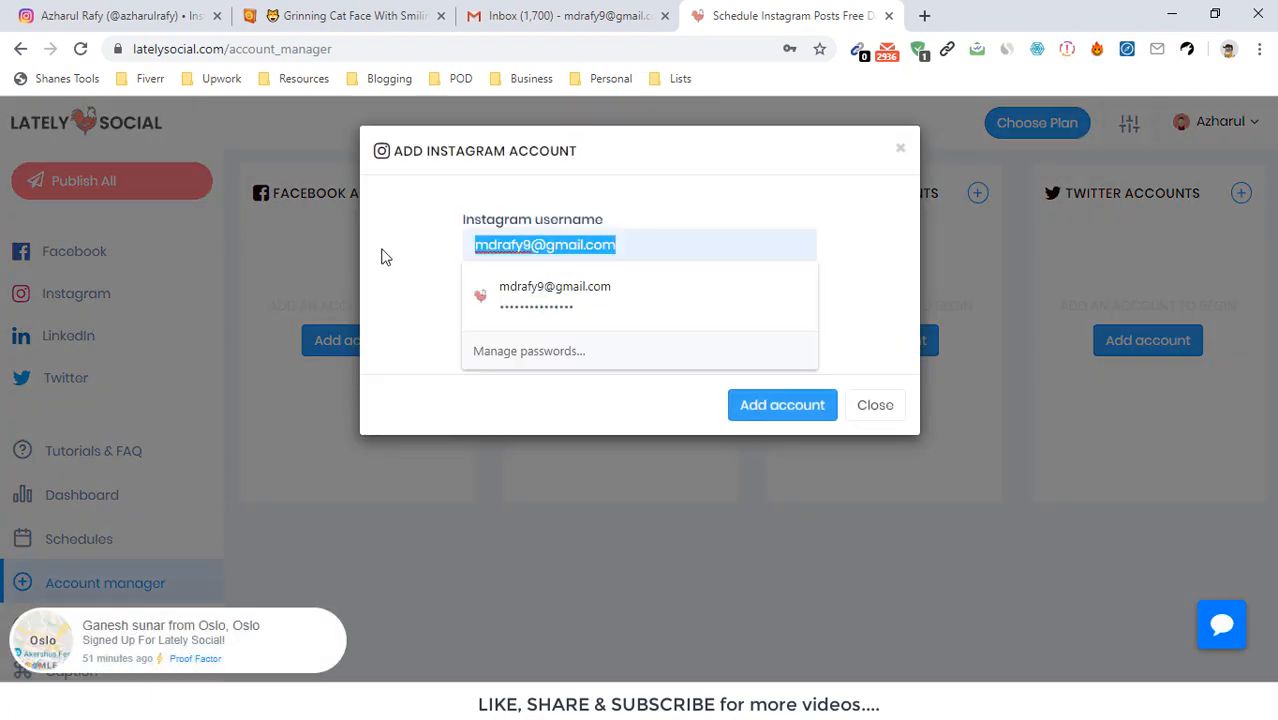
pyautogui.write('azhzrulraf')
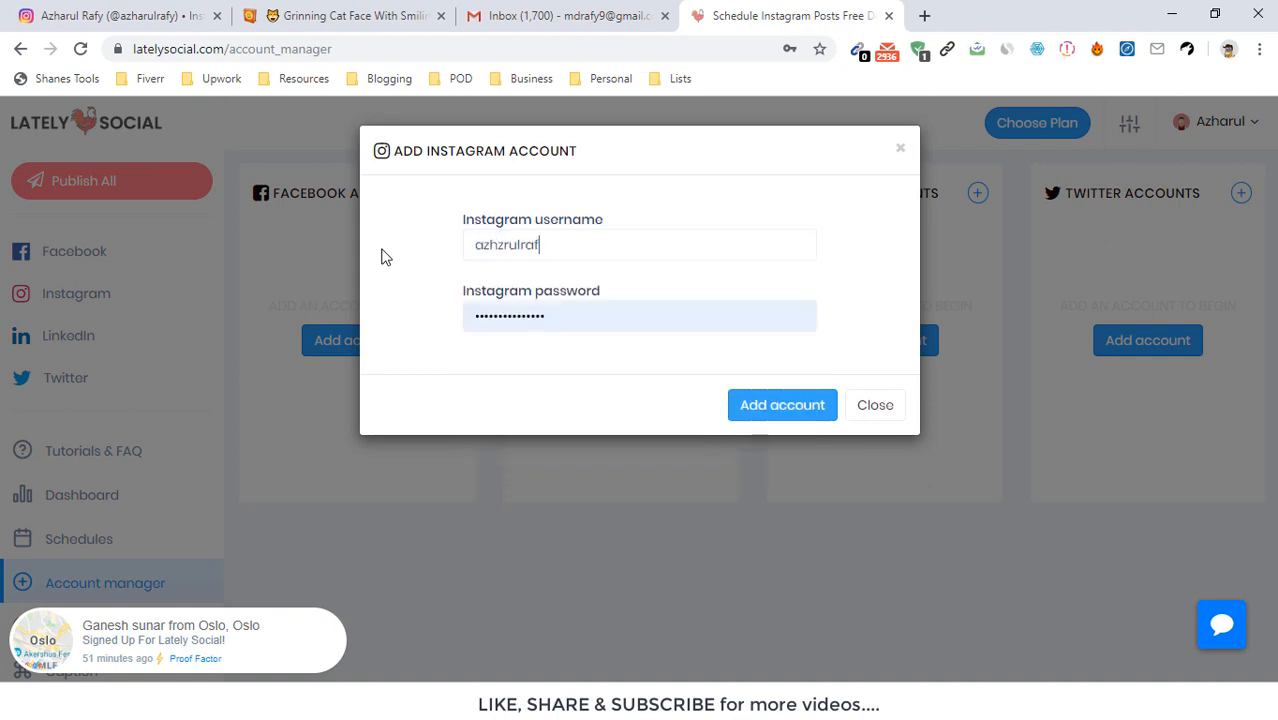
pyautogui.click(604, 312)
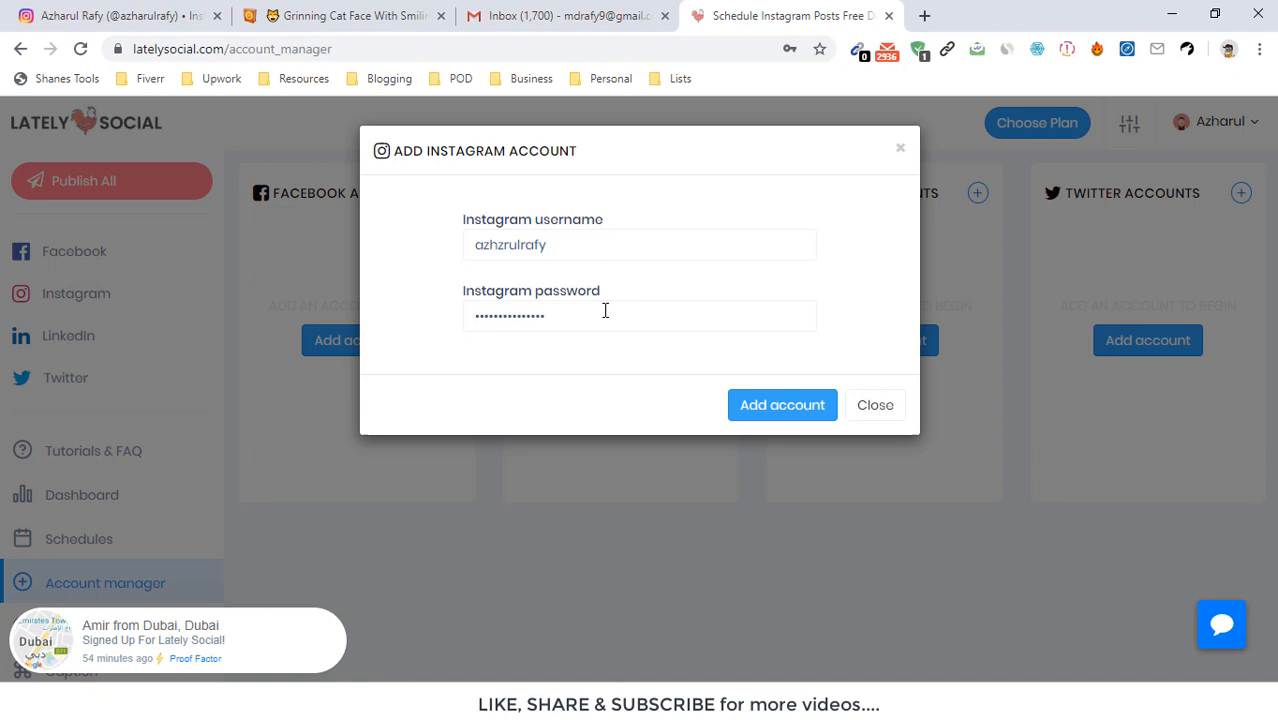
pyautogui.click(782, 404)
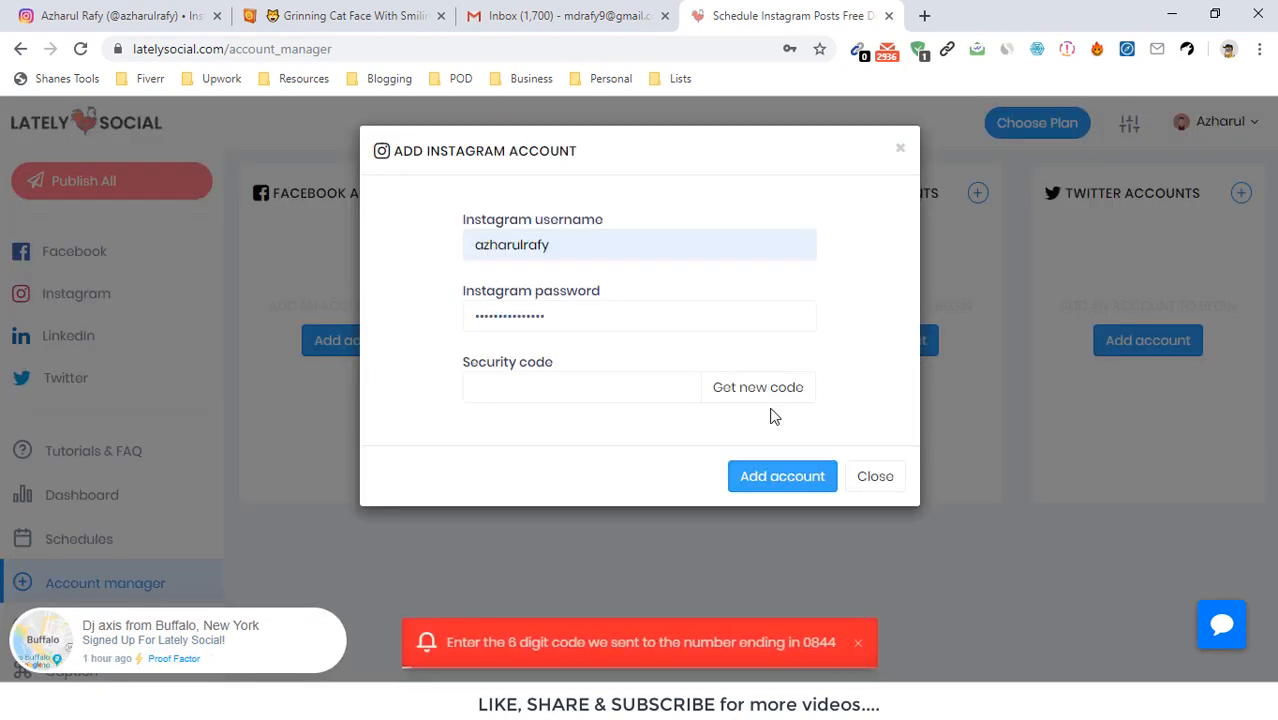
pyautogui.click(580, 388)
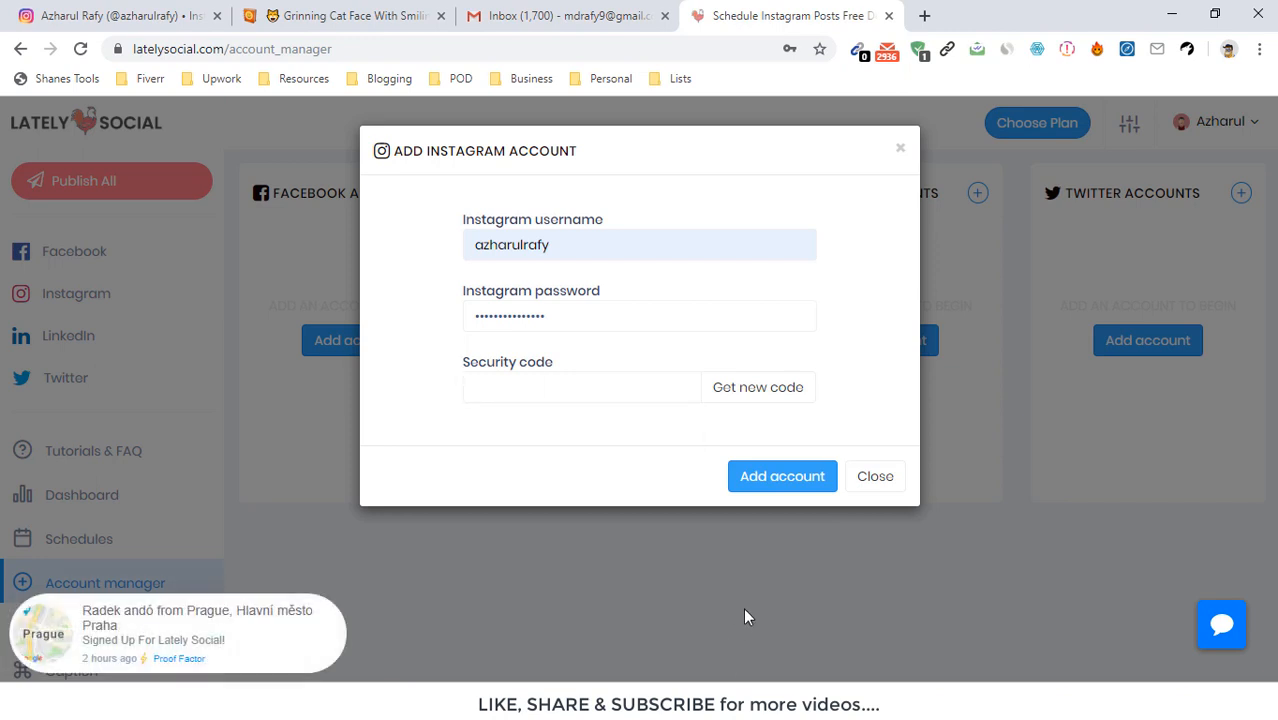
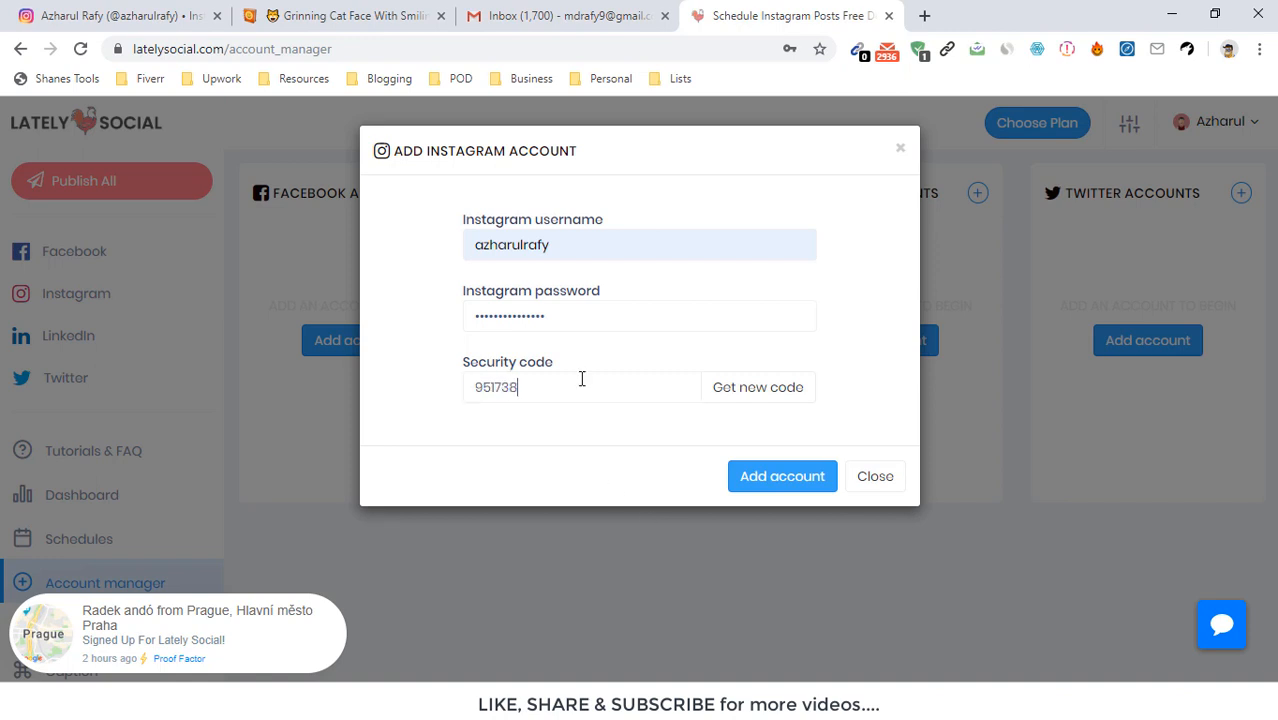
pyautogui.click(782, 476)
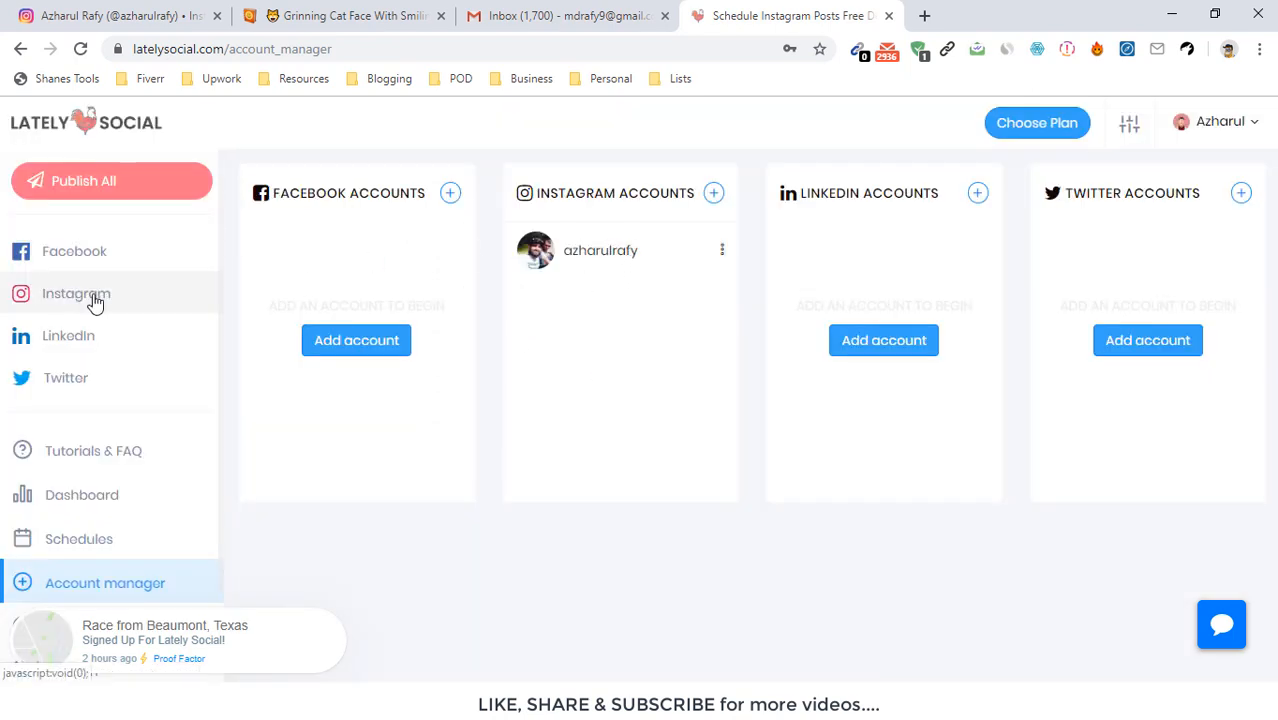
# - On the Instagram Post page, select the azharulrafy profile as the post destination
pyautogui.click(76, 292)
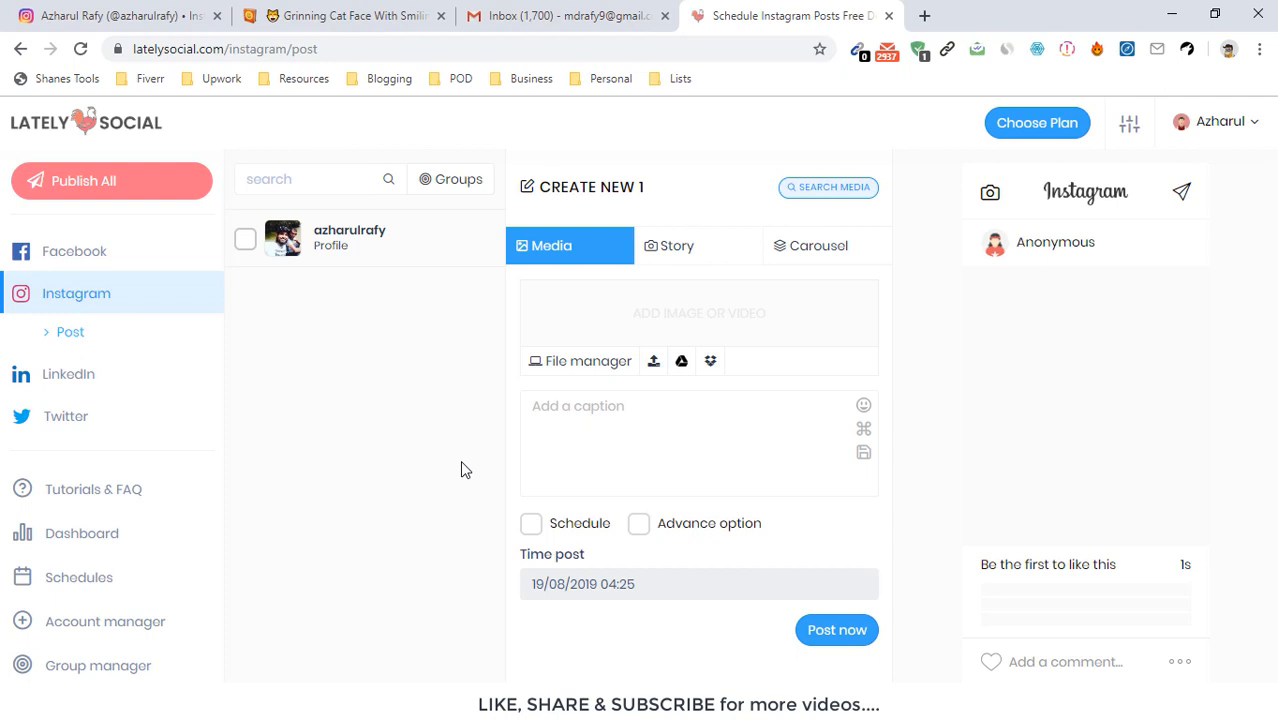
pyautogui.moveTo(244, 244)
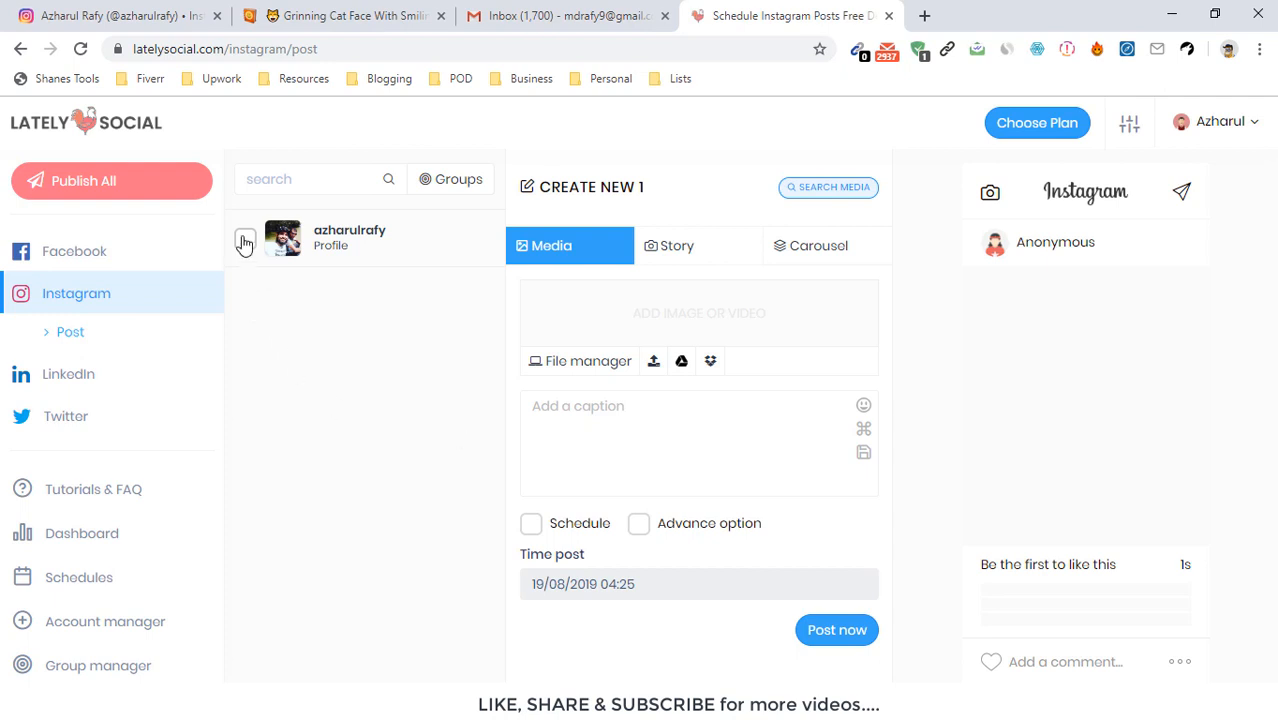
pyautogui.click(244, 238)
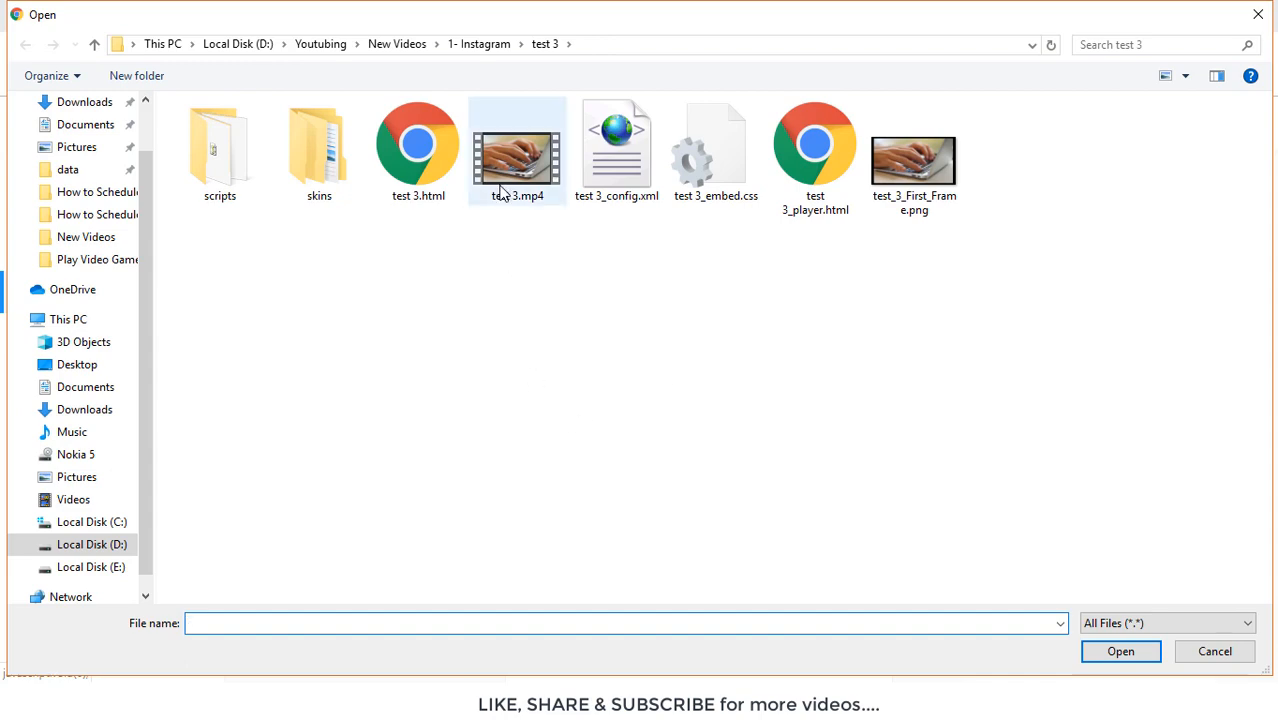
# - Select test 3.mp4 in the Open dialog and attach it to the post
pyautogui.click(516, 144)
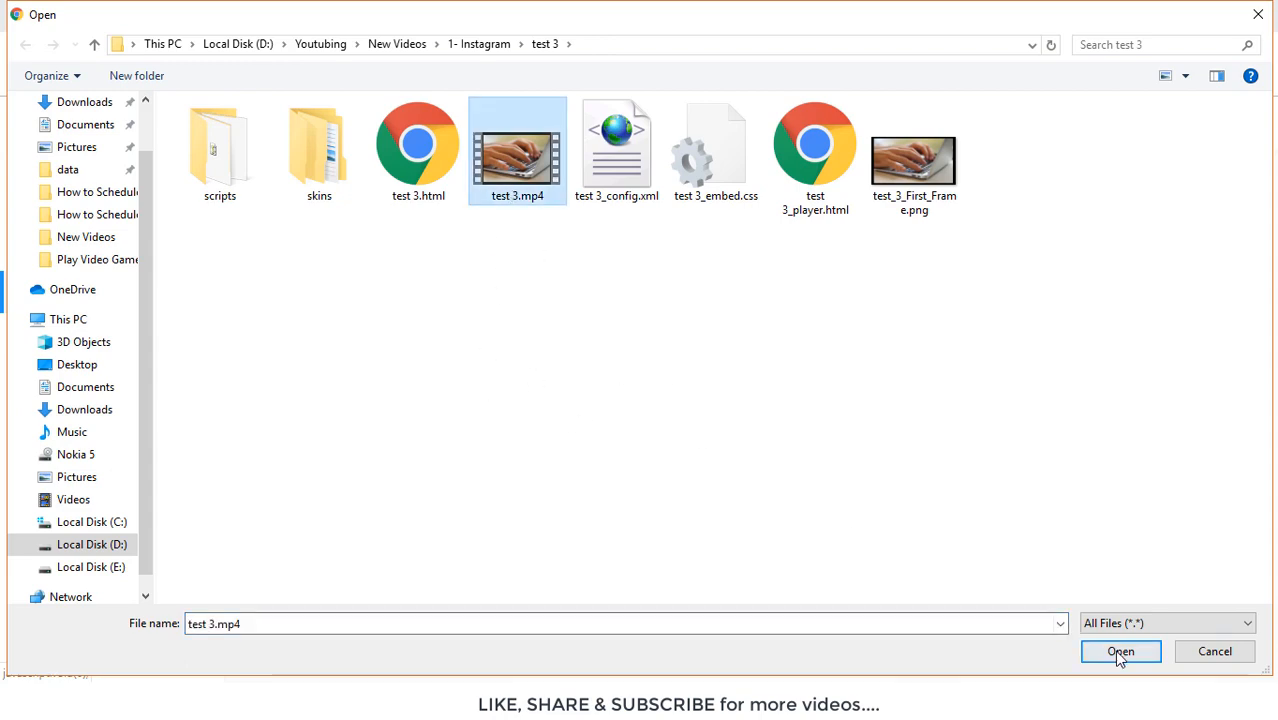
pyautogui.click(1120, 652)
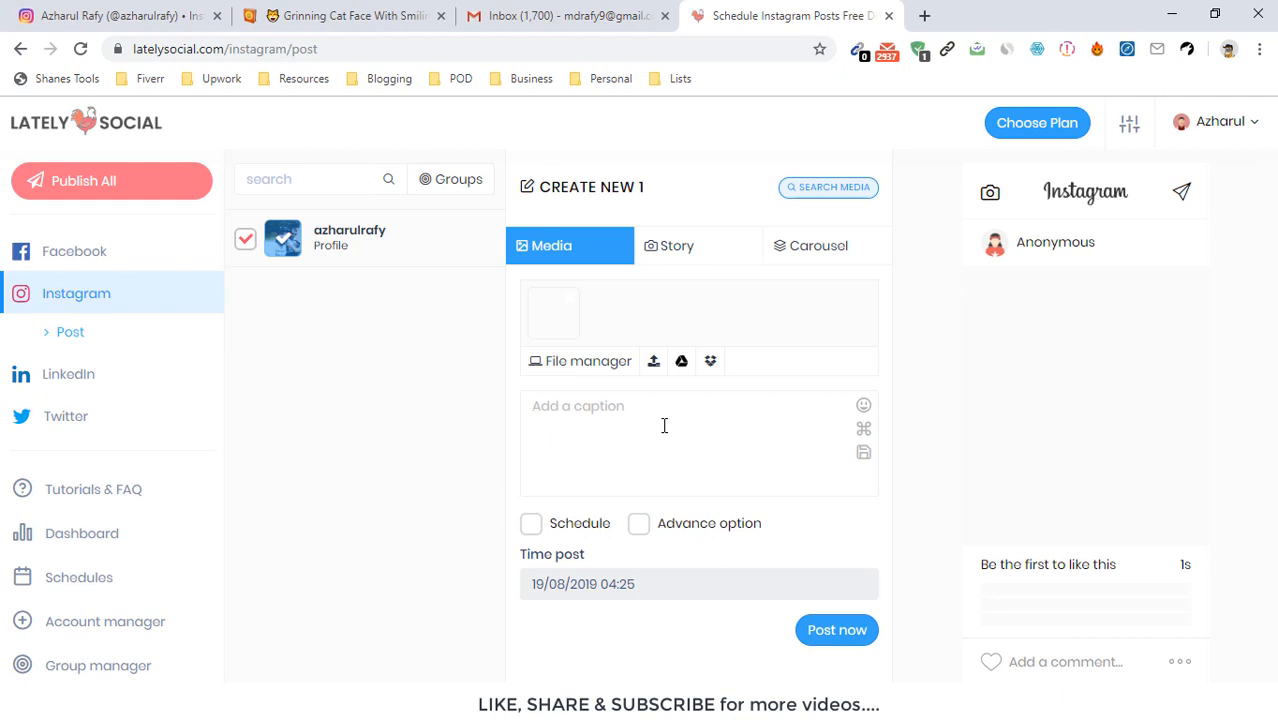
# - Write the caption 'Demo Caption' and add smiling emojis from the emoji picker
pyautogui.write('Do')
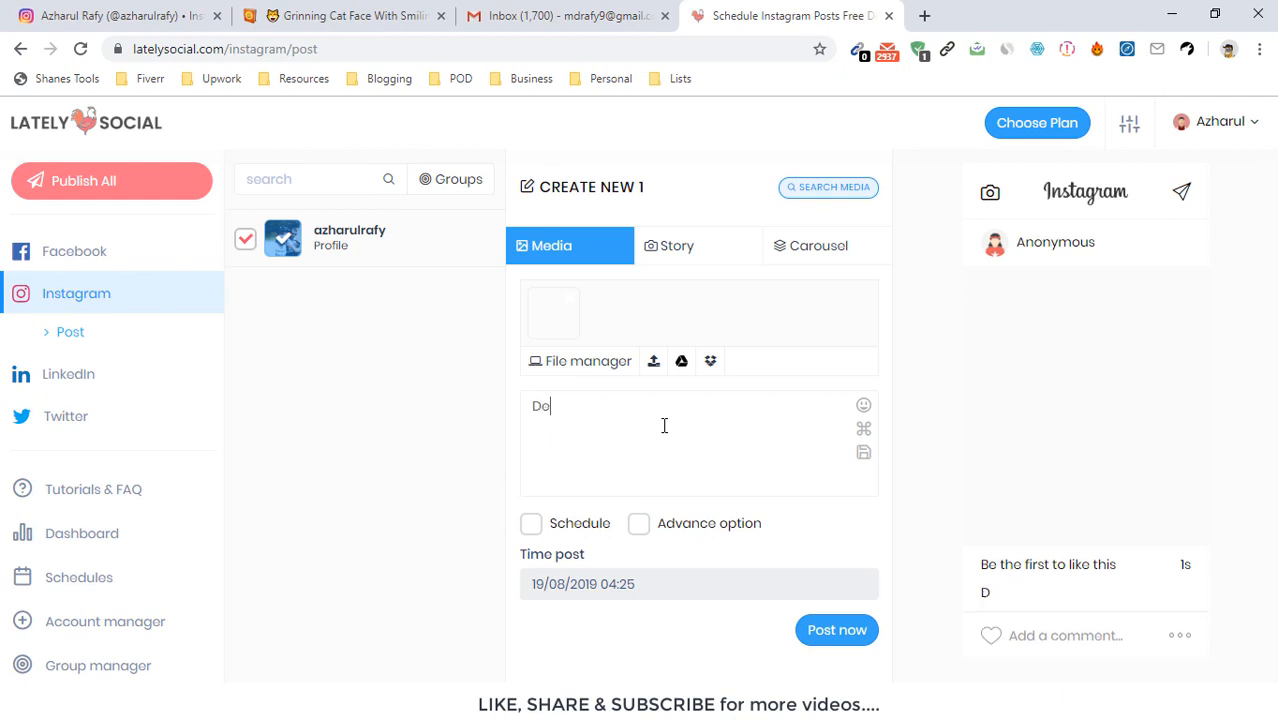
pyautogui.write('Demo Cap')
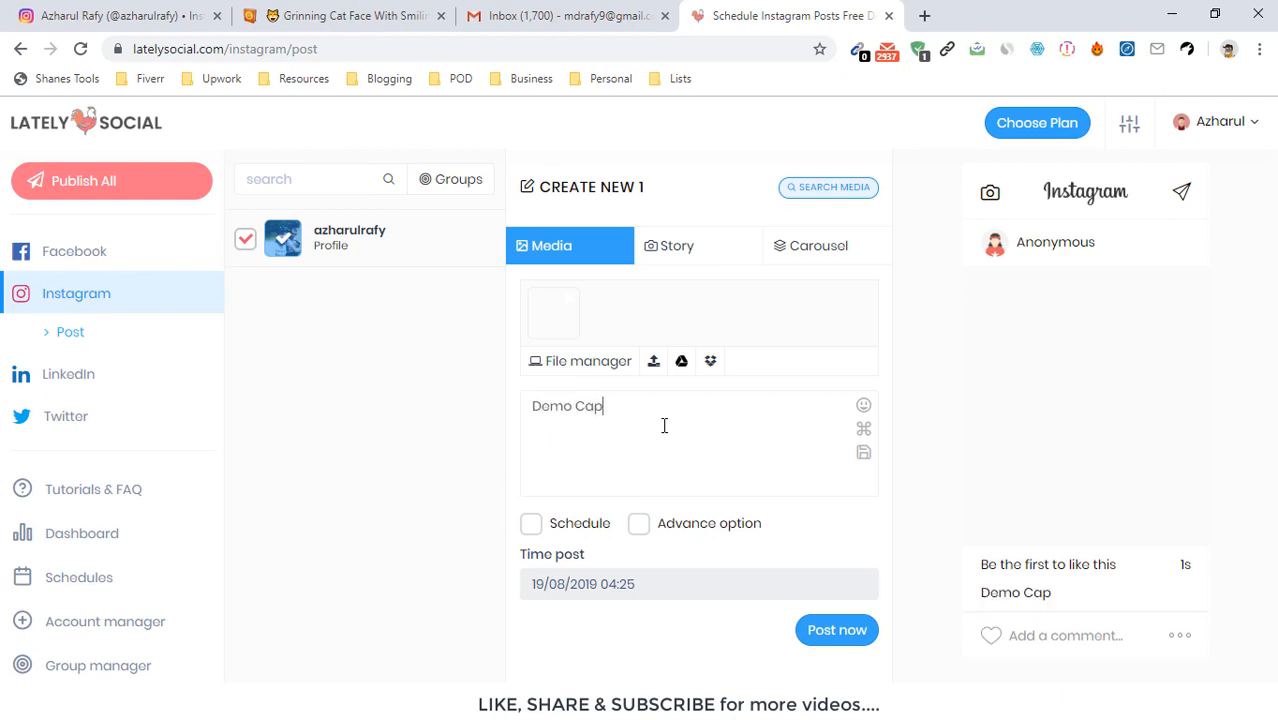
pyautogui.write('tion')
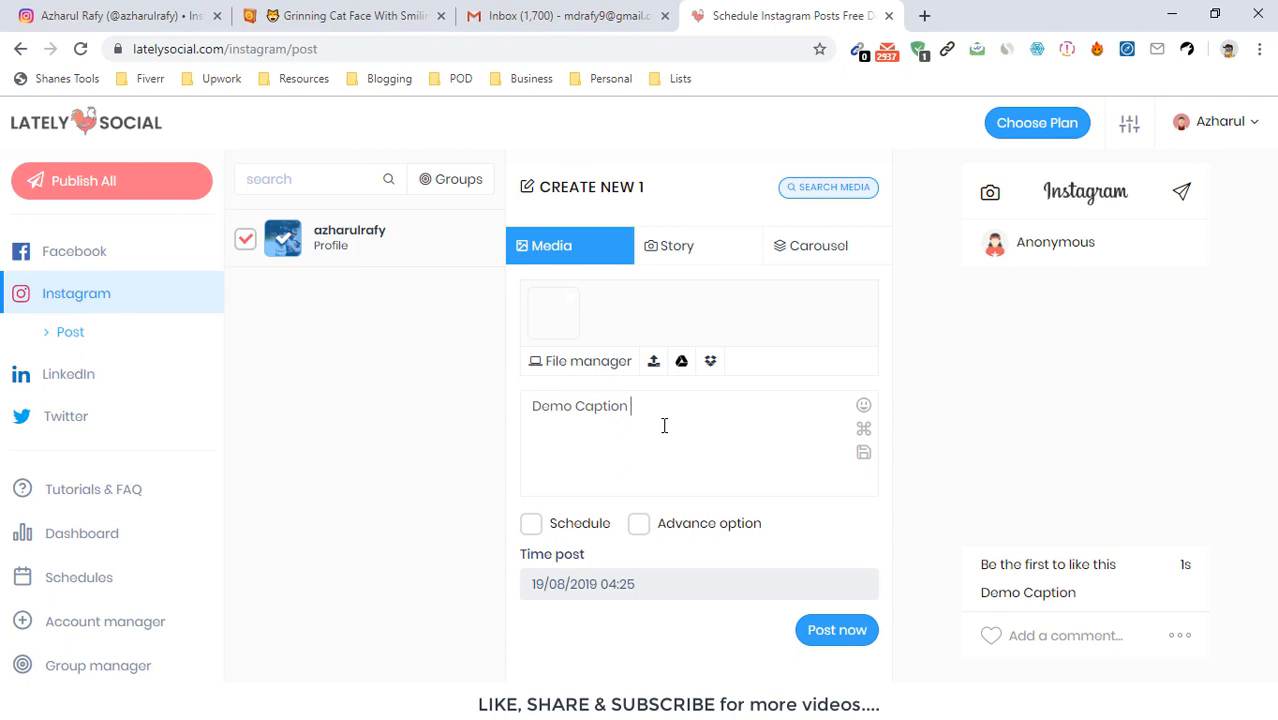
pyautogui.click(862, 404)
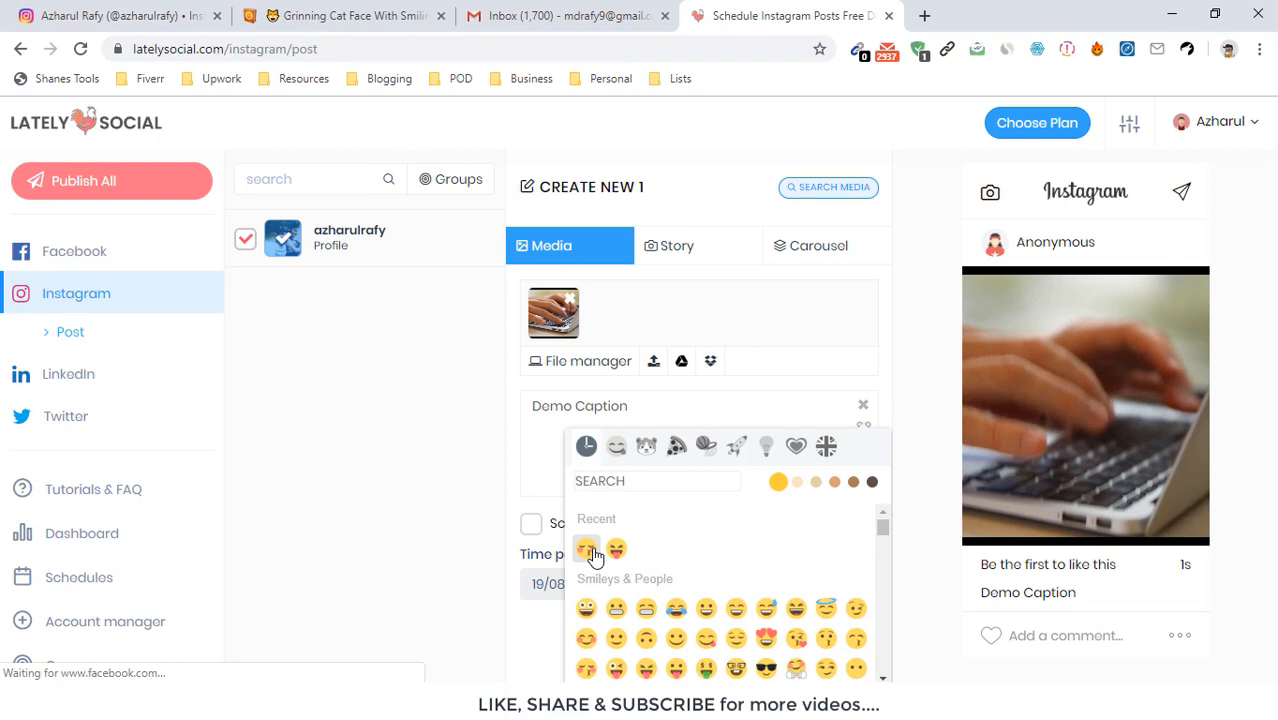
pyautogui.click(586, 548)
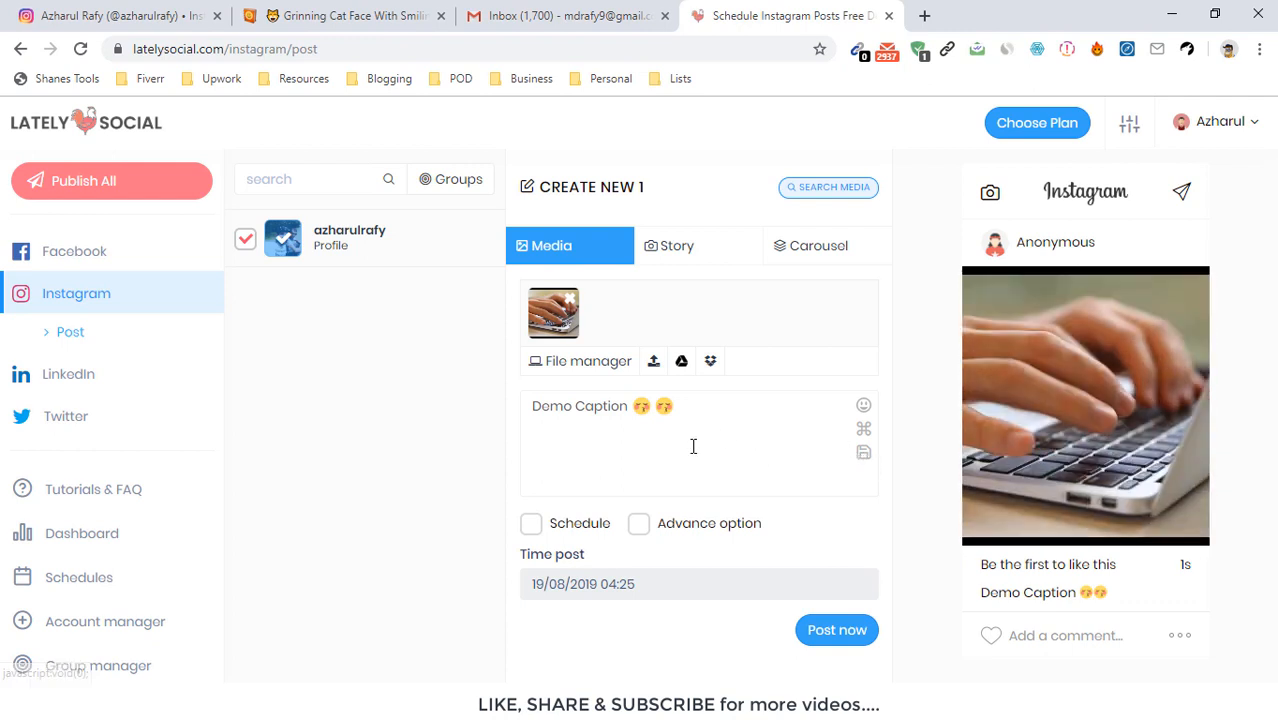
# - Add the hashtags #demo #tags and toggle Schedule on then off to post immediately
pyautogui.write('#')
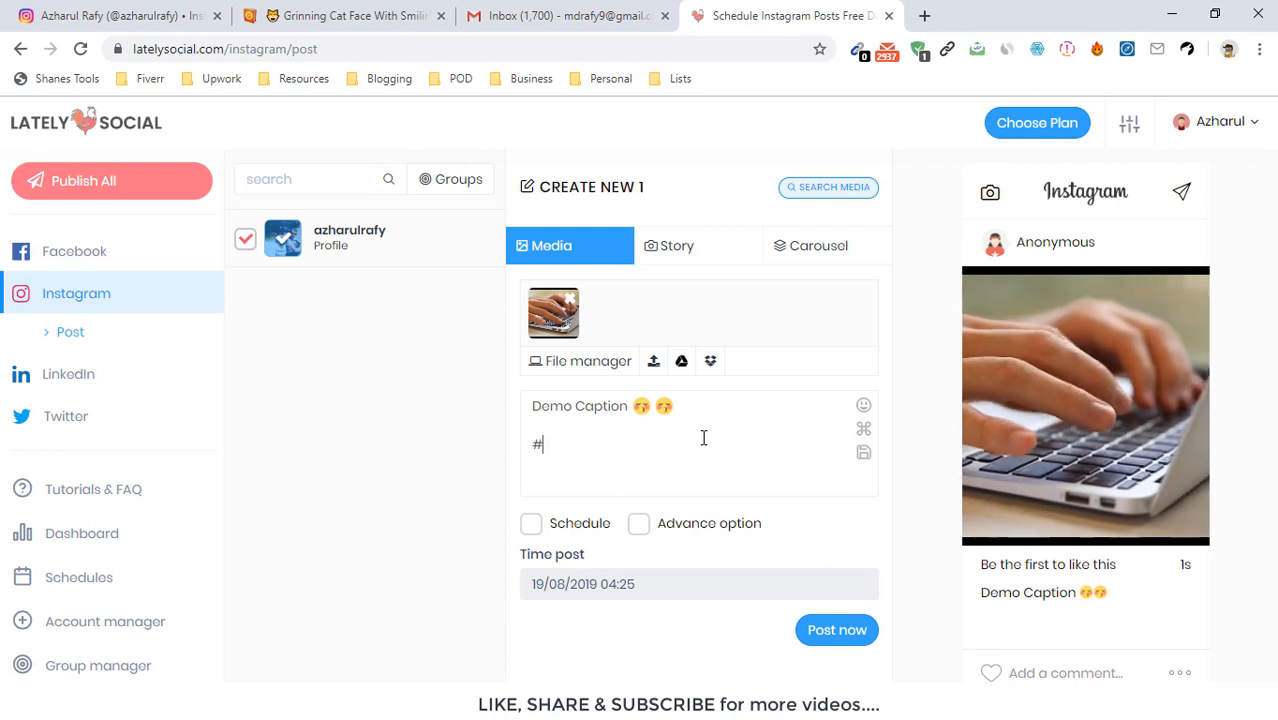
pyautogui.write('demo')
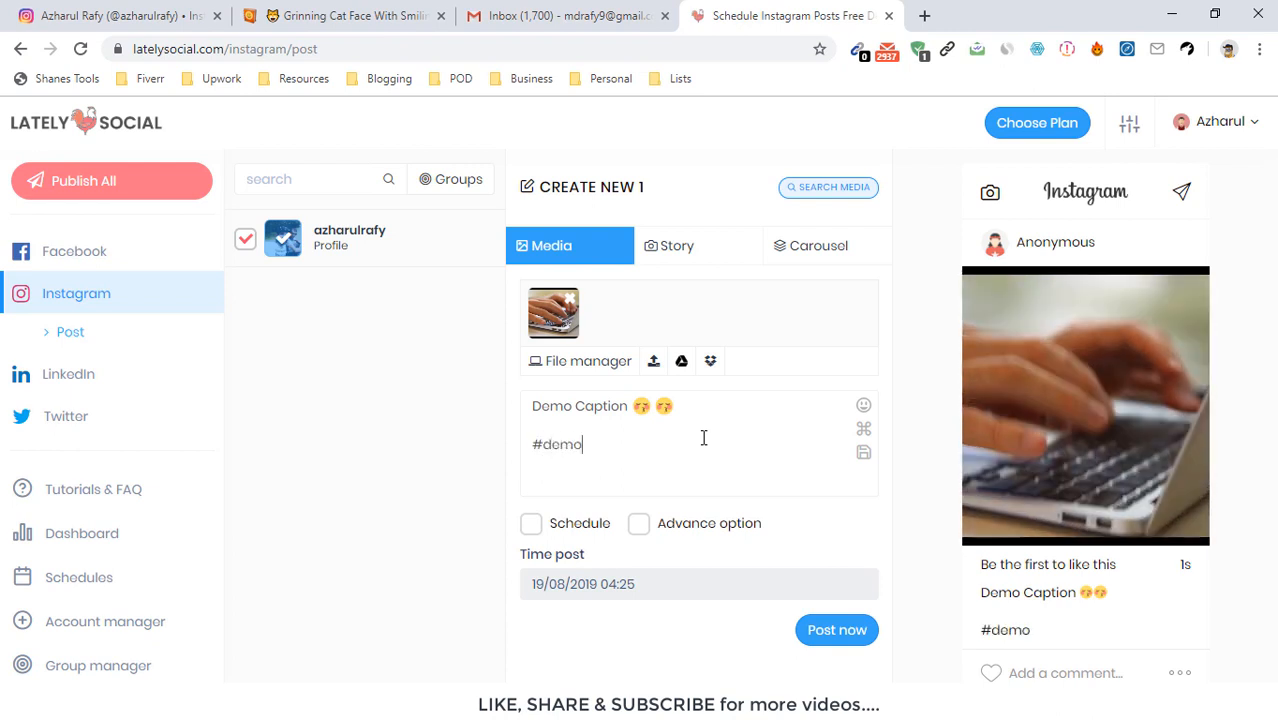
pyautogui.write('#tags')
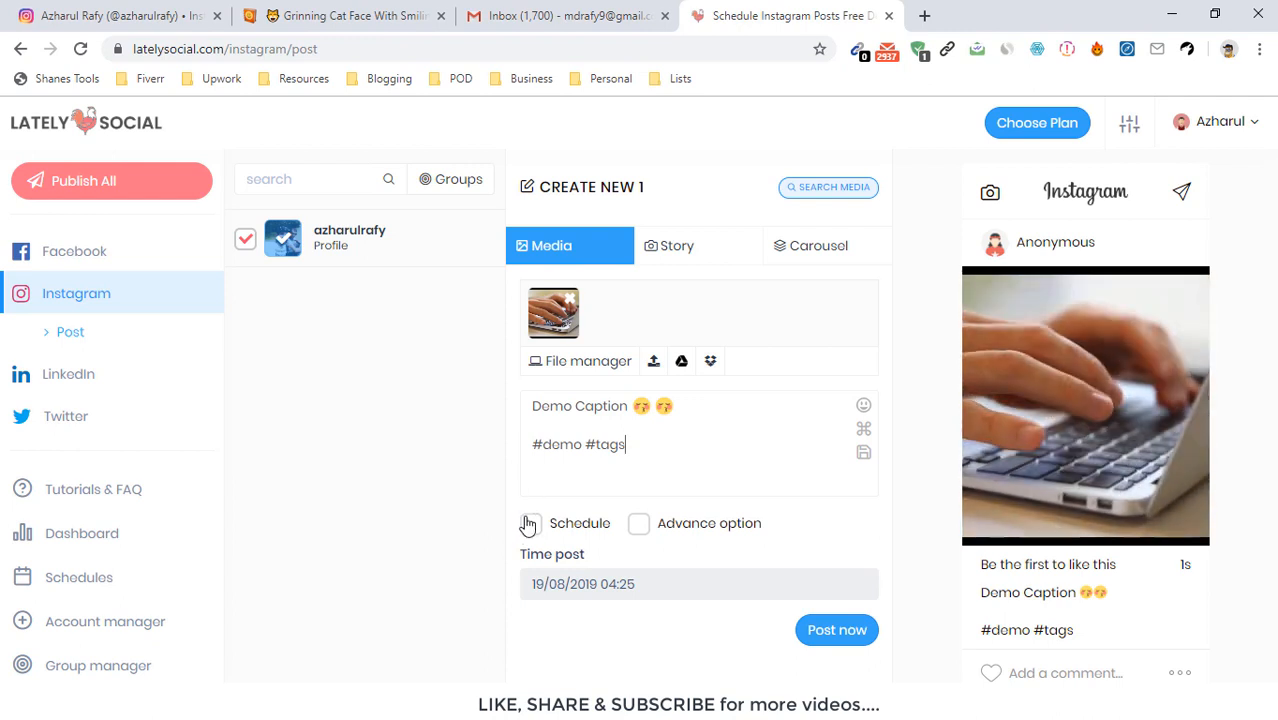
pyautogui.click(530, 524)
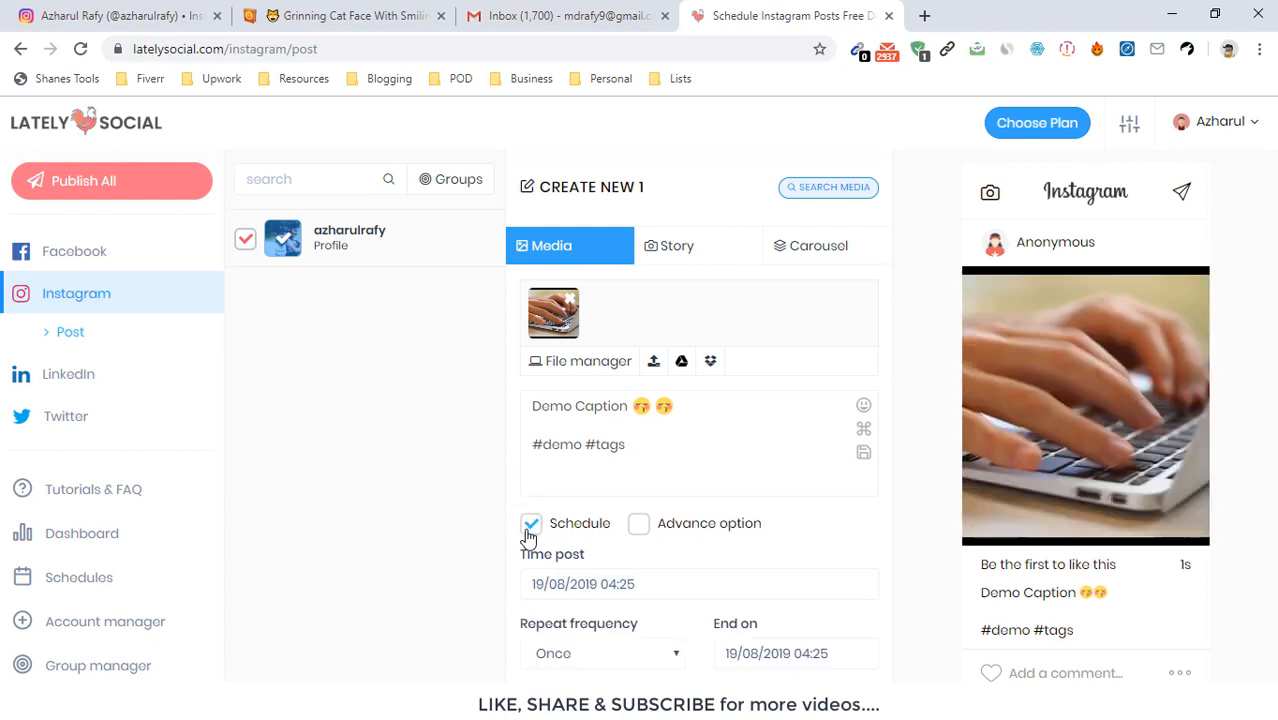
pyautogui.click(532, 524)
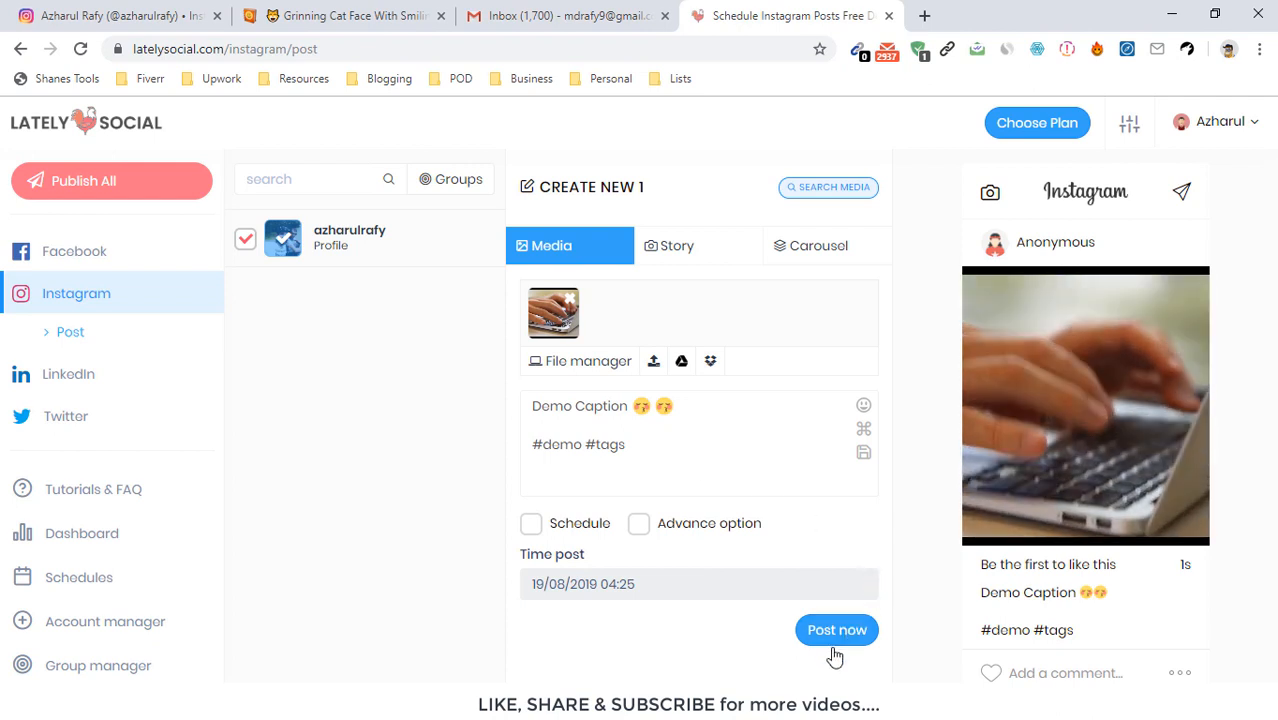
# - Post now to publish the captioned video to the azharulrafy Instagram profile
pyautogui.click(836, 630)
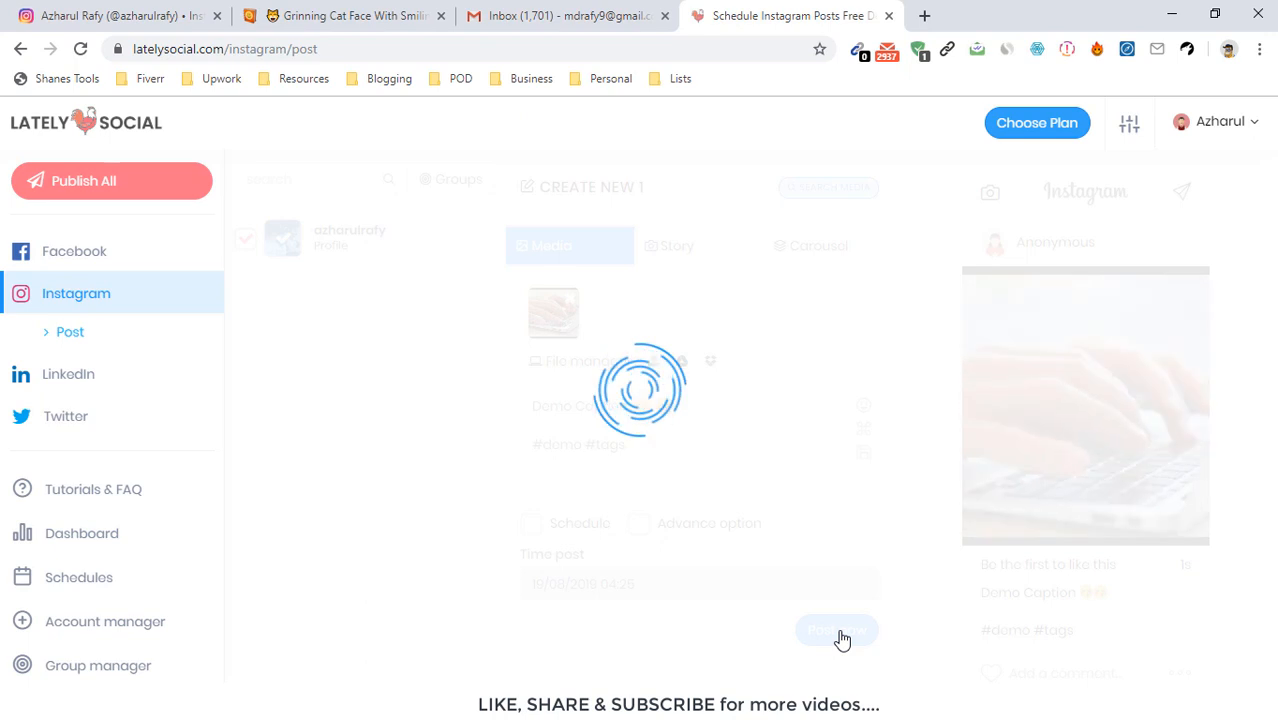
pyautogui.click(836, 628)
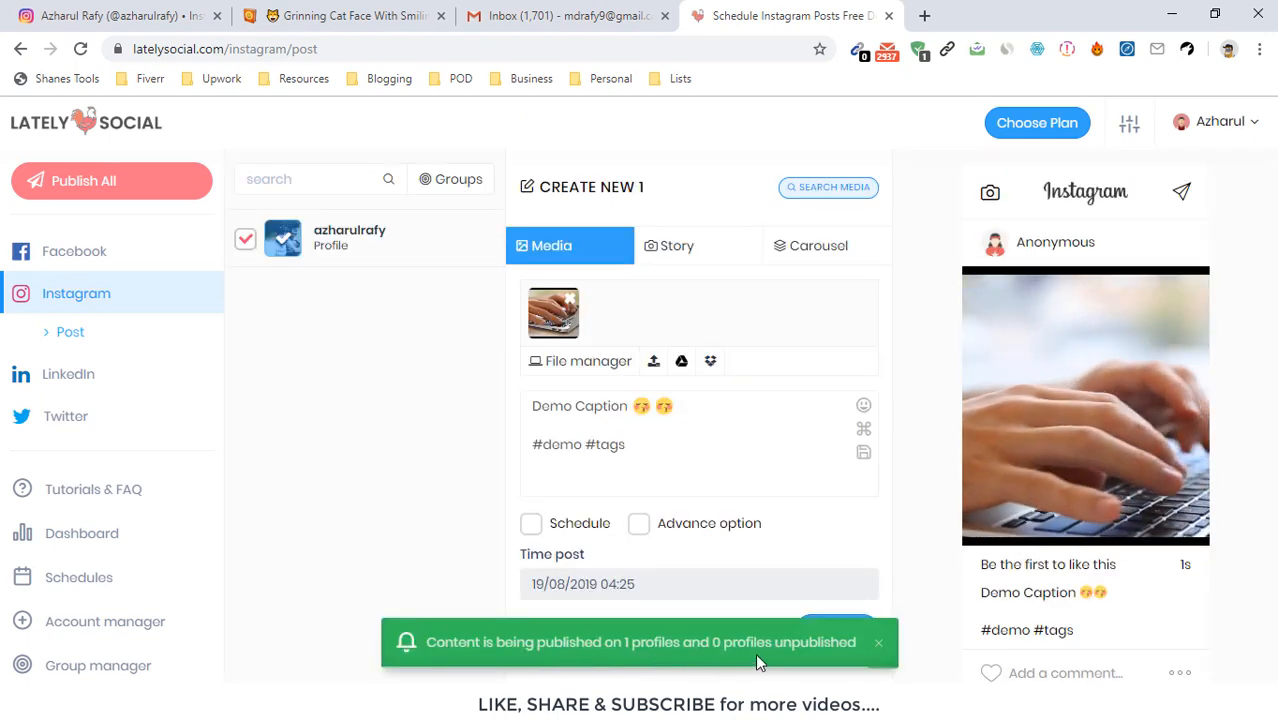
pyautogui.moveTo(702, 624)
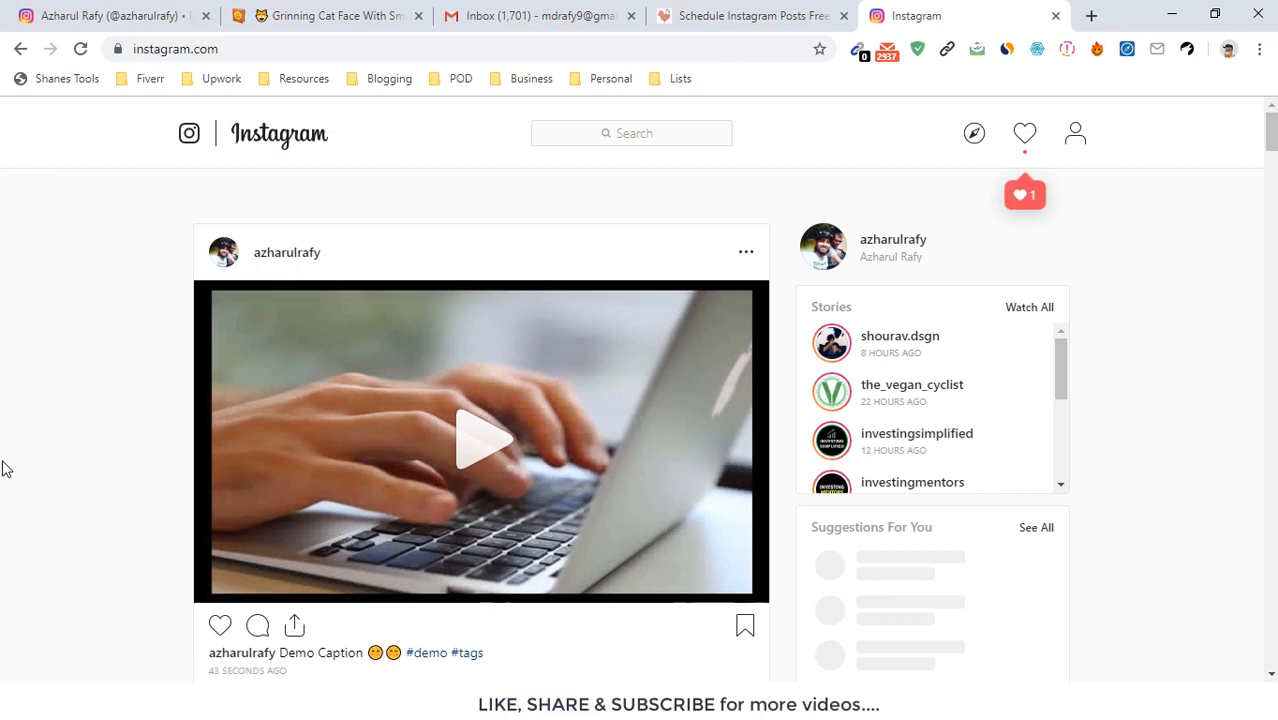
# - Scroll the Instagram feed to the new laptop video post with 'Demo Caption', emojis and #demo #tags
pyautogui.scroll(-3)
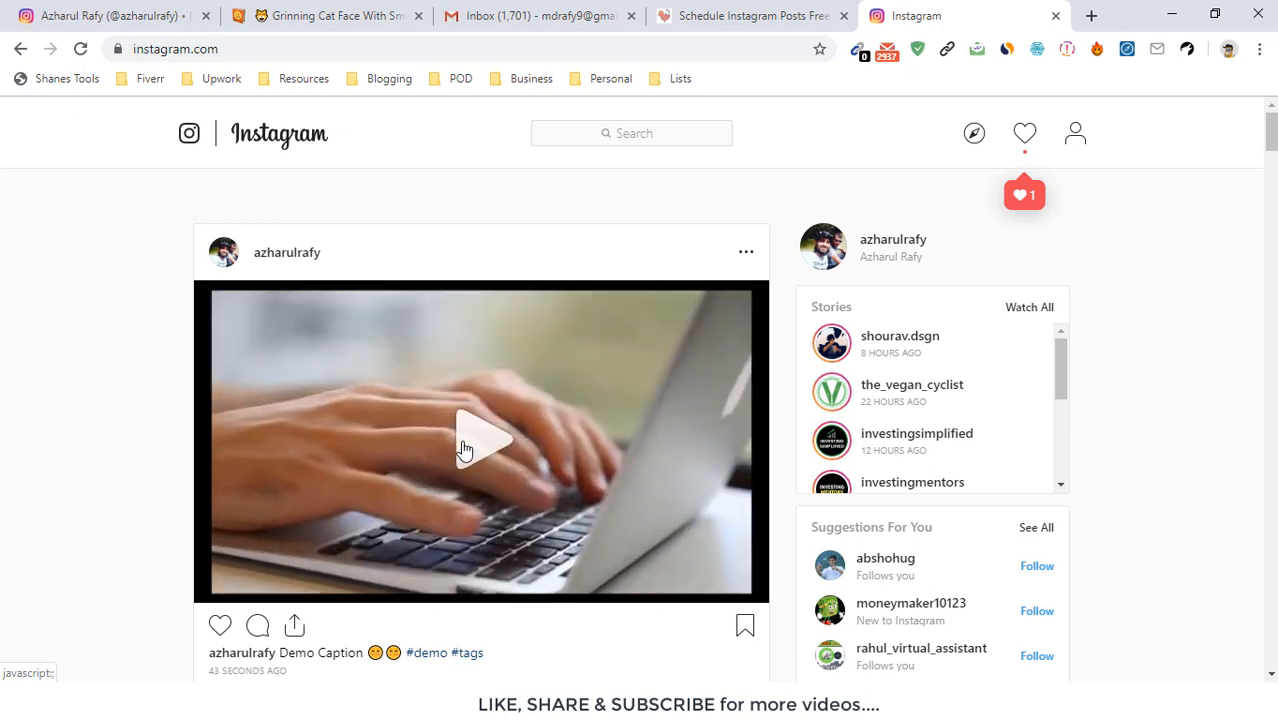
pyautogui.moveTo(668, 202)
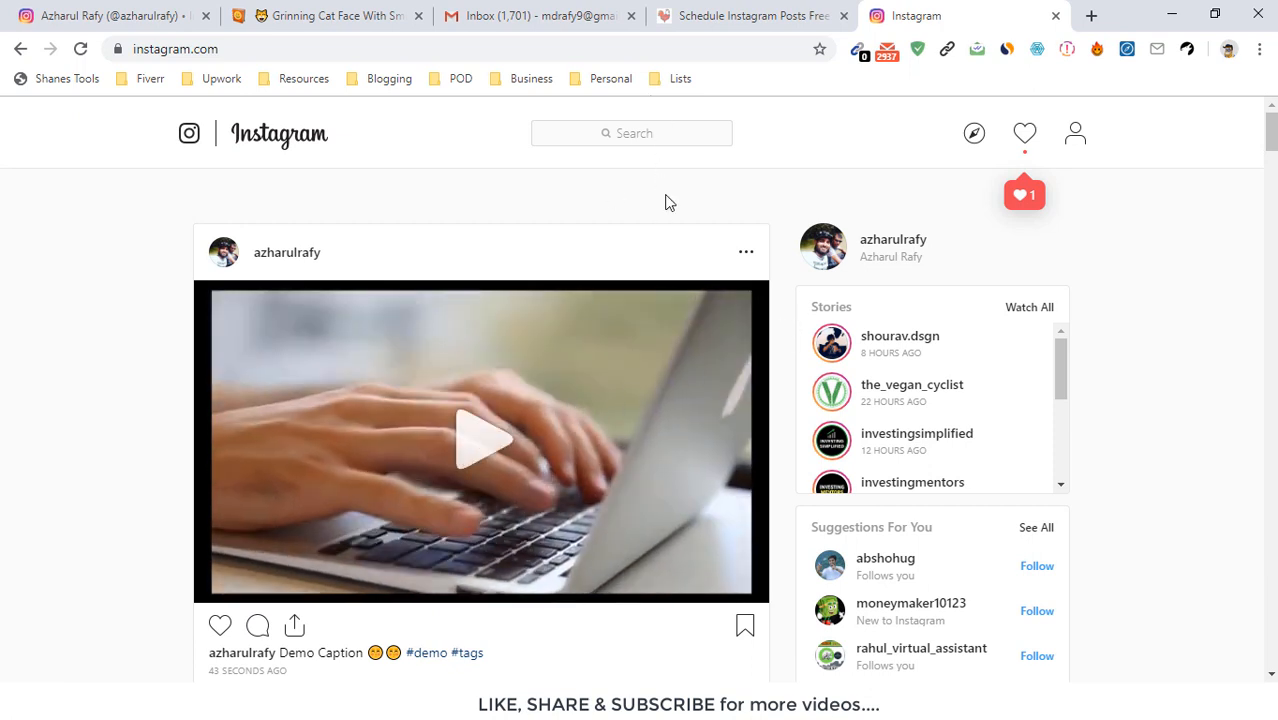